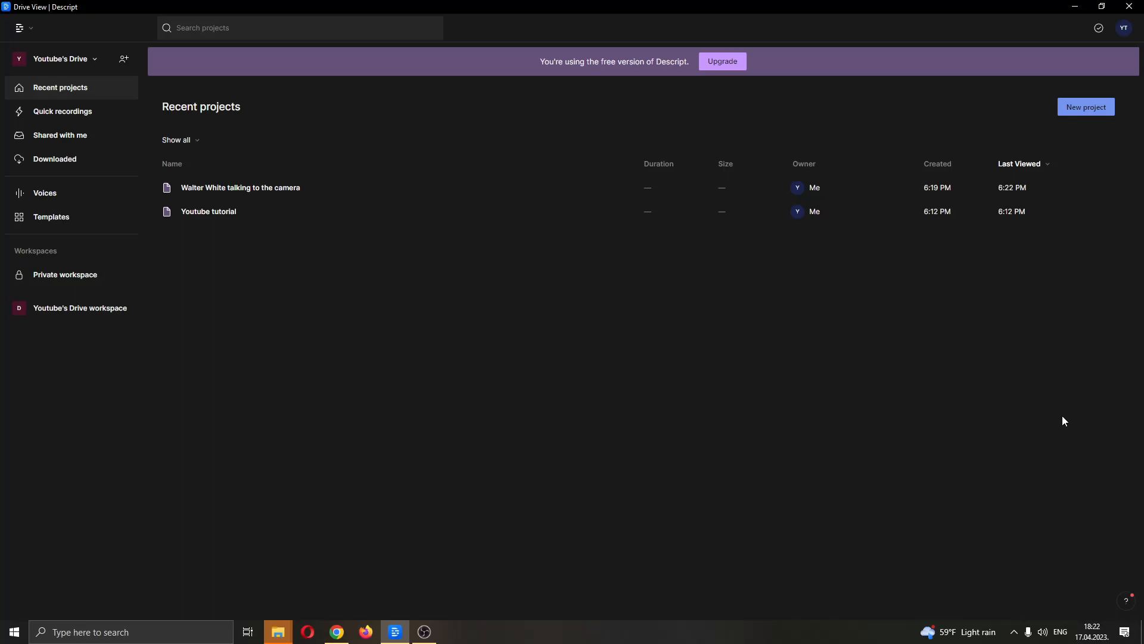
mouse_move(828, 433)
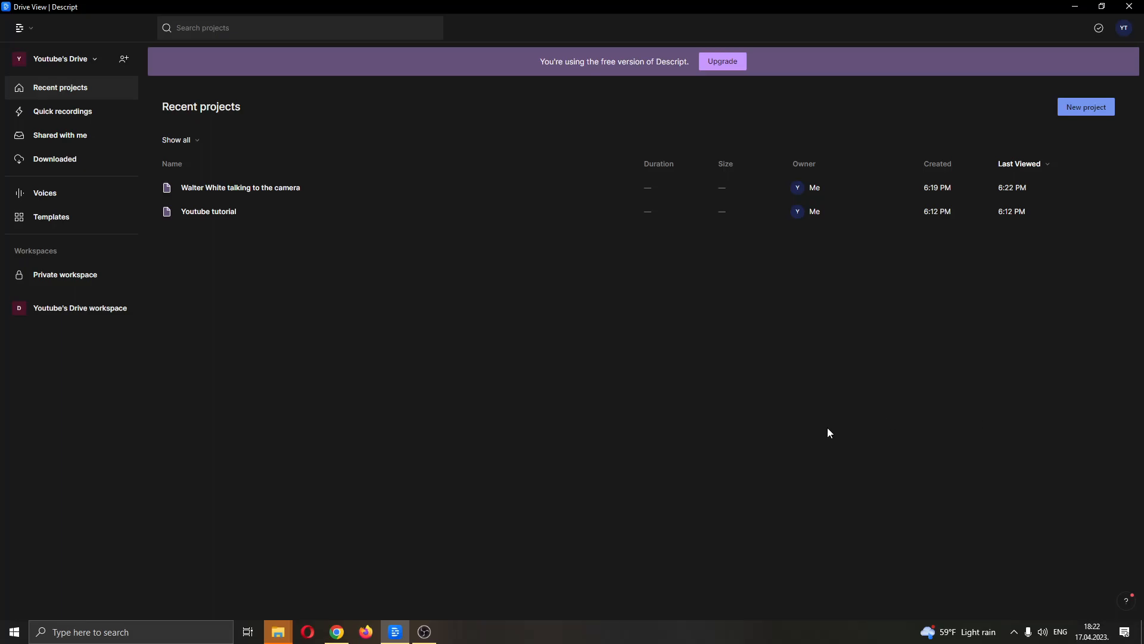
mouse_move(722, 368)
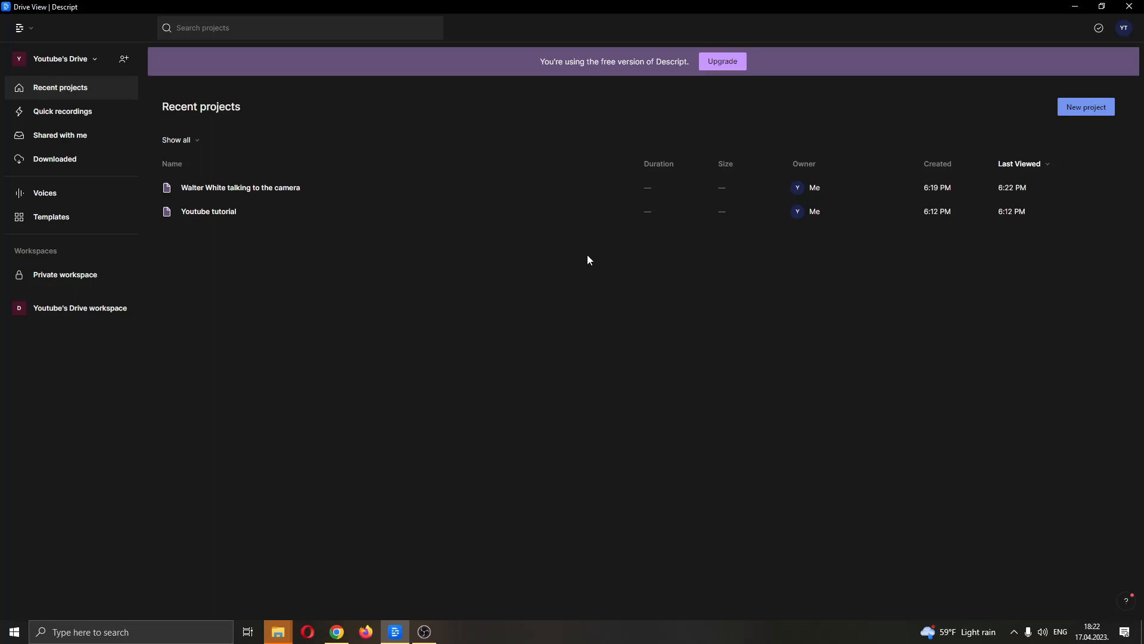
mouse_move(598, 256)
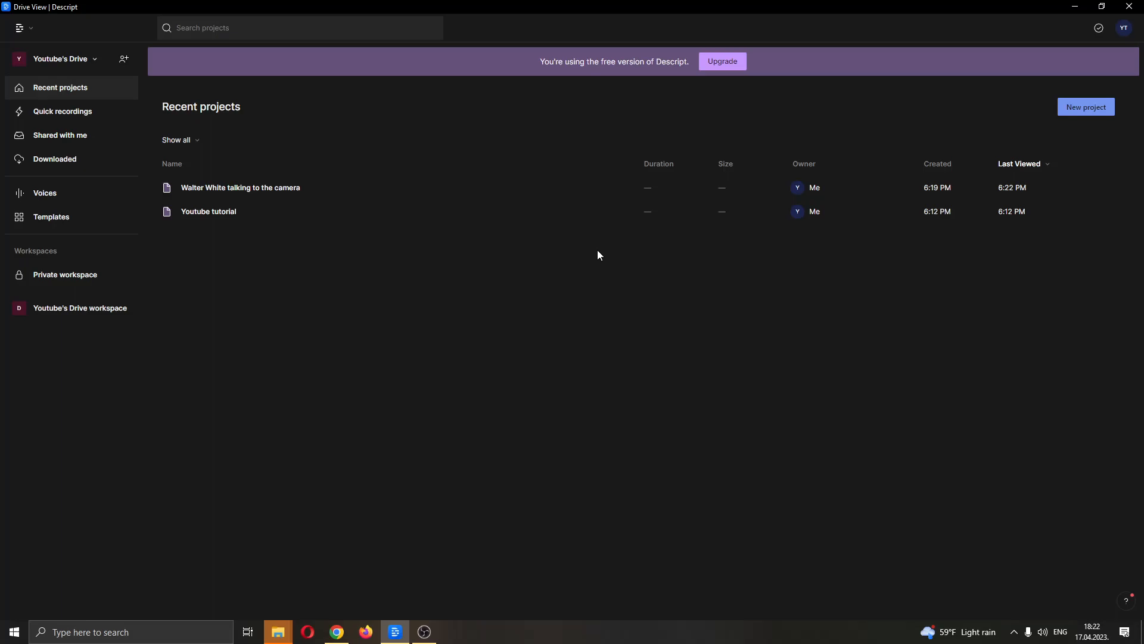
mouse_move(597, 266)
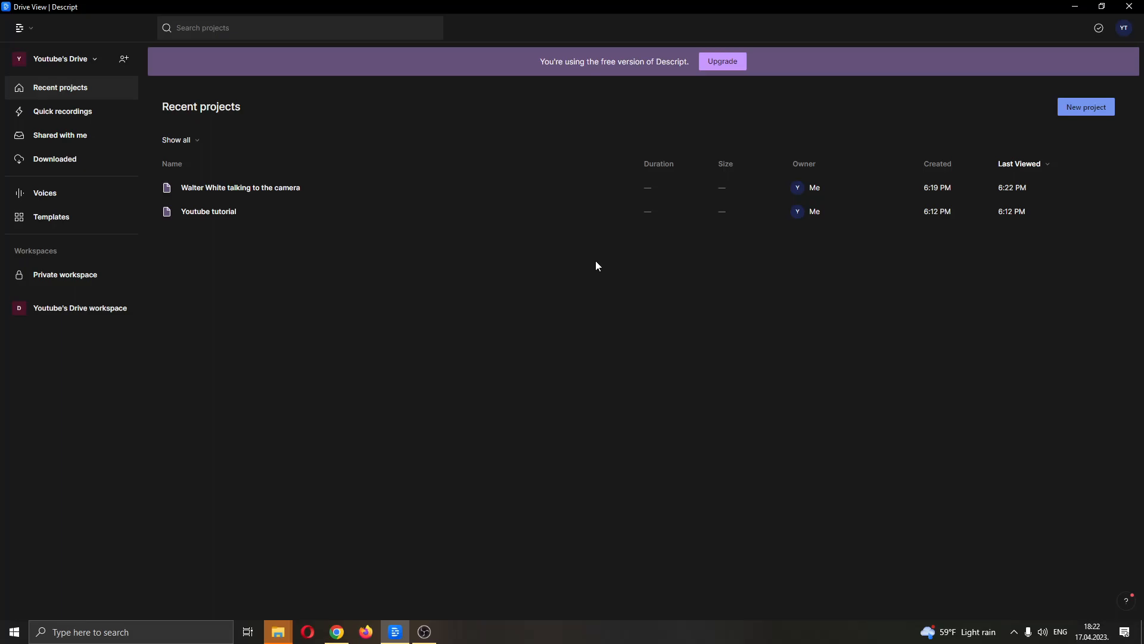
mouse_move(603, 286)
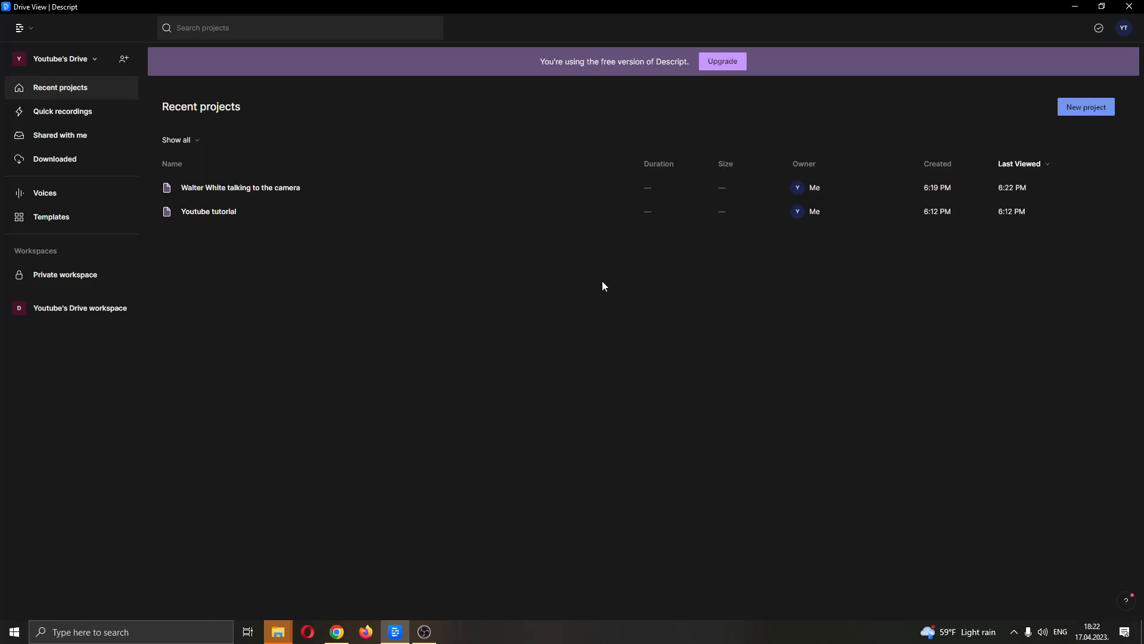
mouse_move(848, 379)
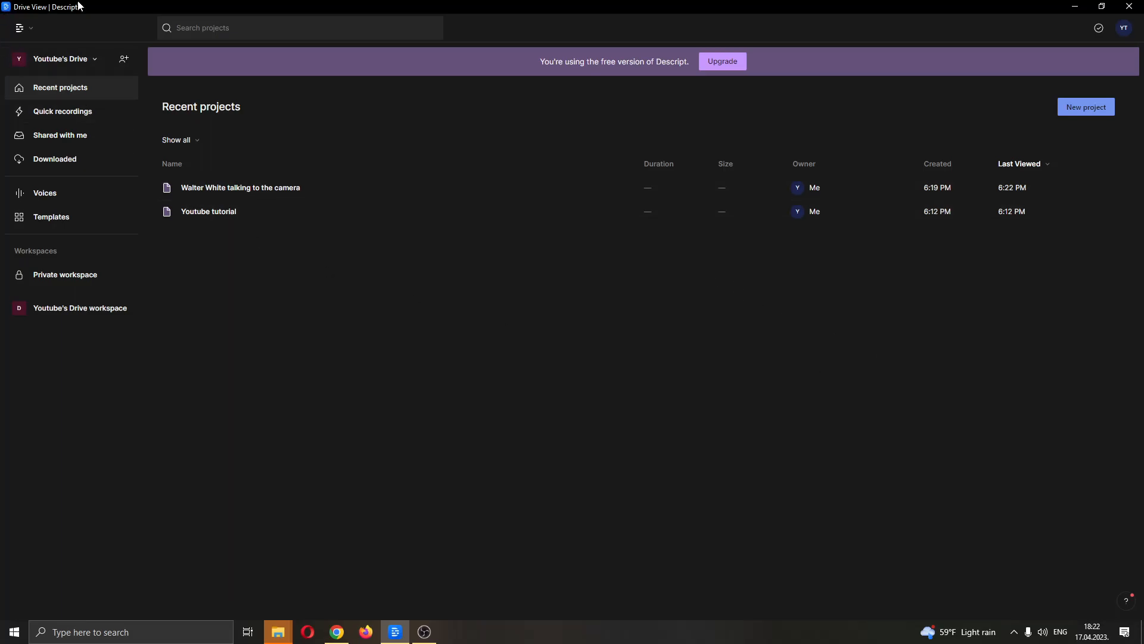
mouse_move(160, 63)
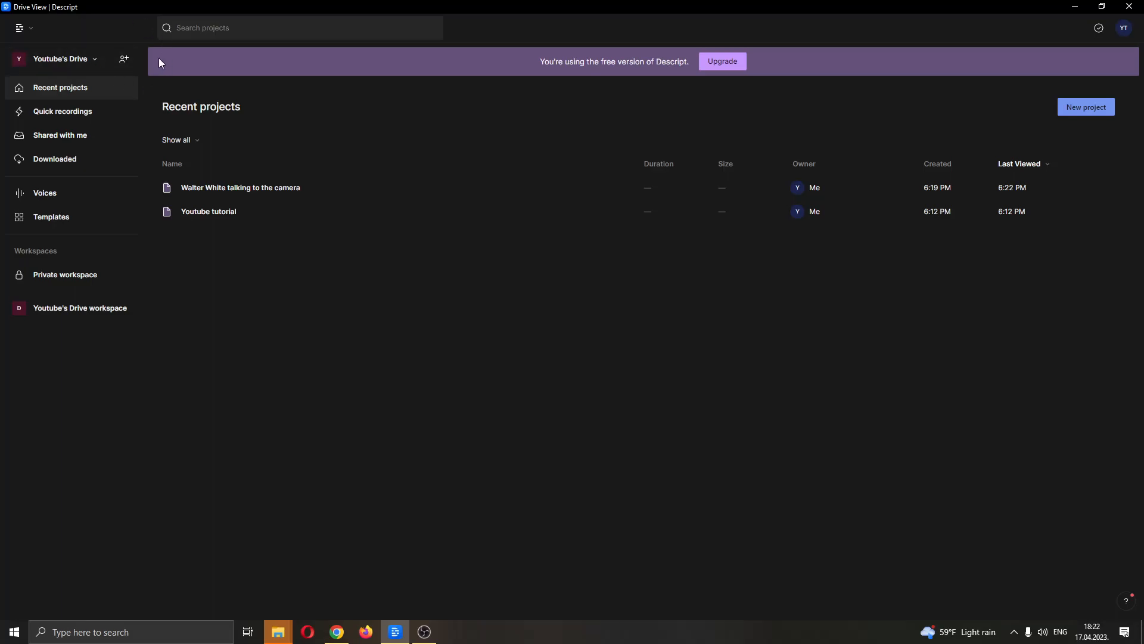
mouse_move(713, 396)
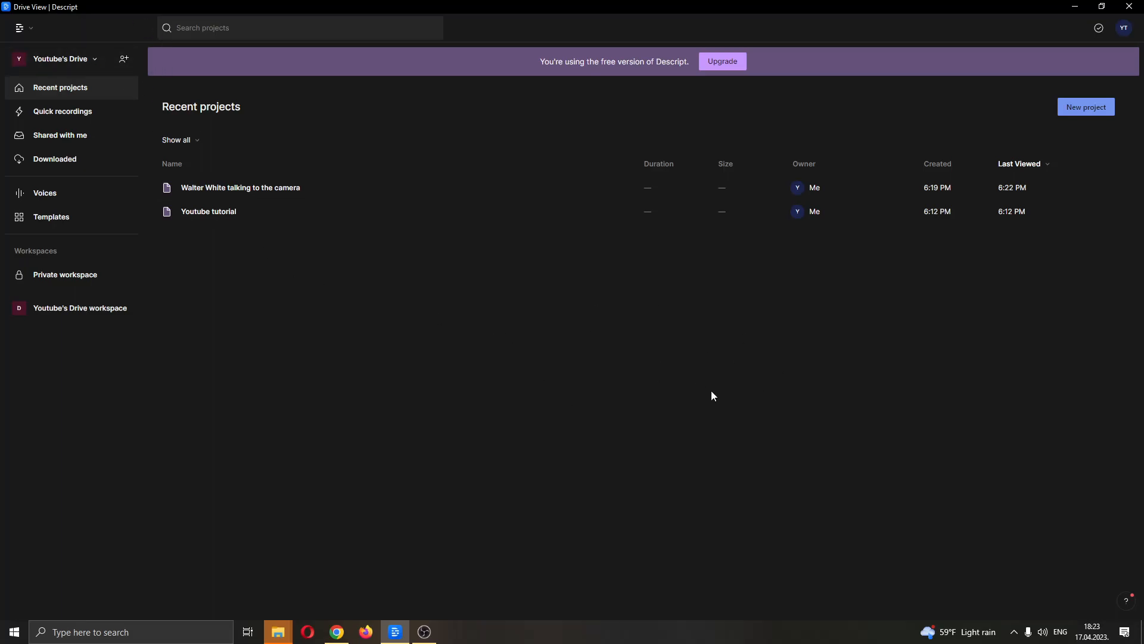
mouse_move(793, 307)
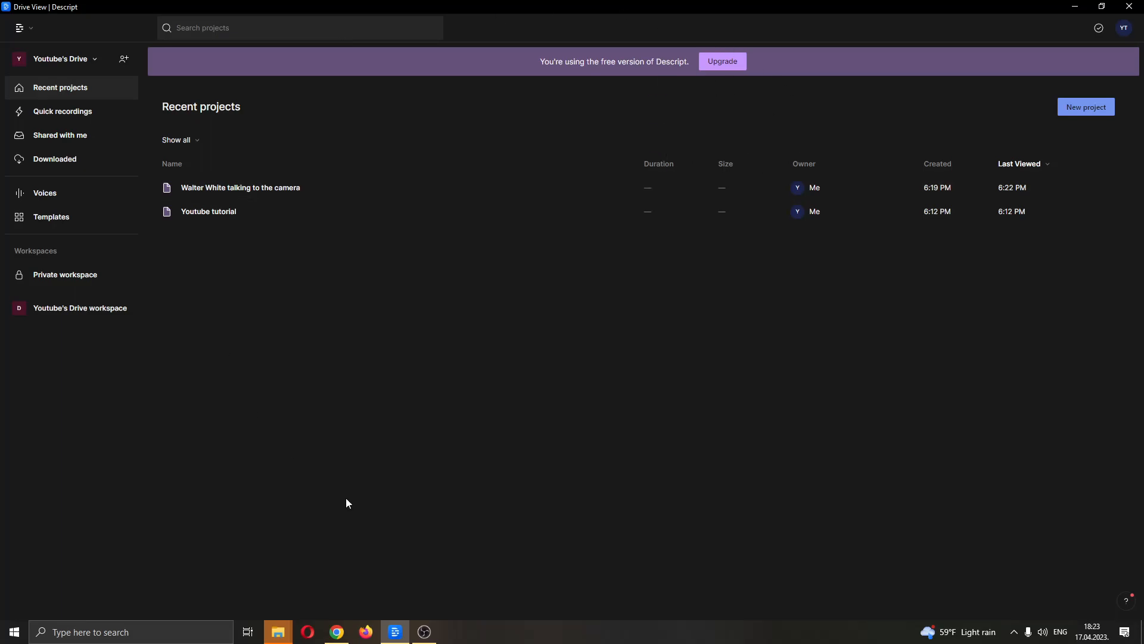
mouse_move(484, 398)
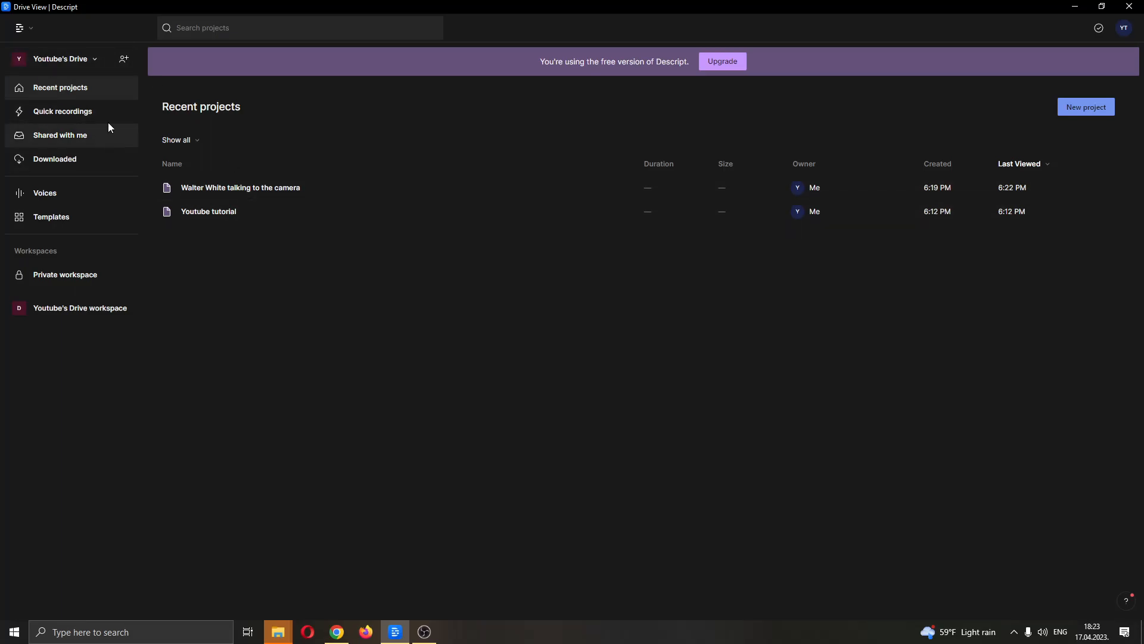
mouse_move(6, 138)
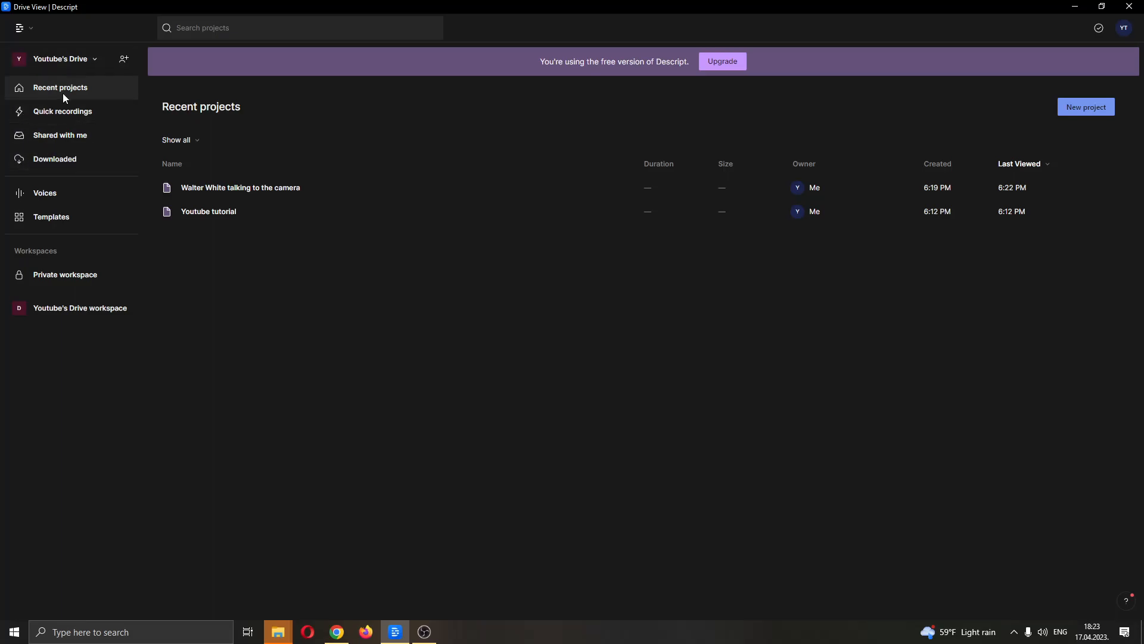
mouse_move(1041, 296)
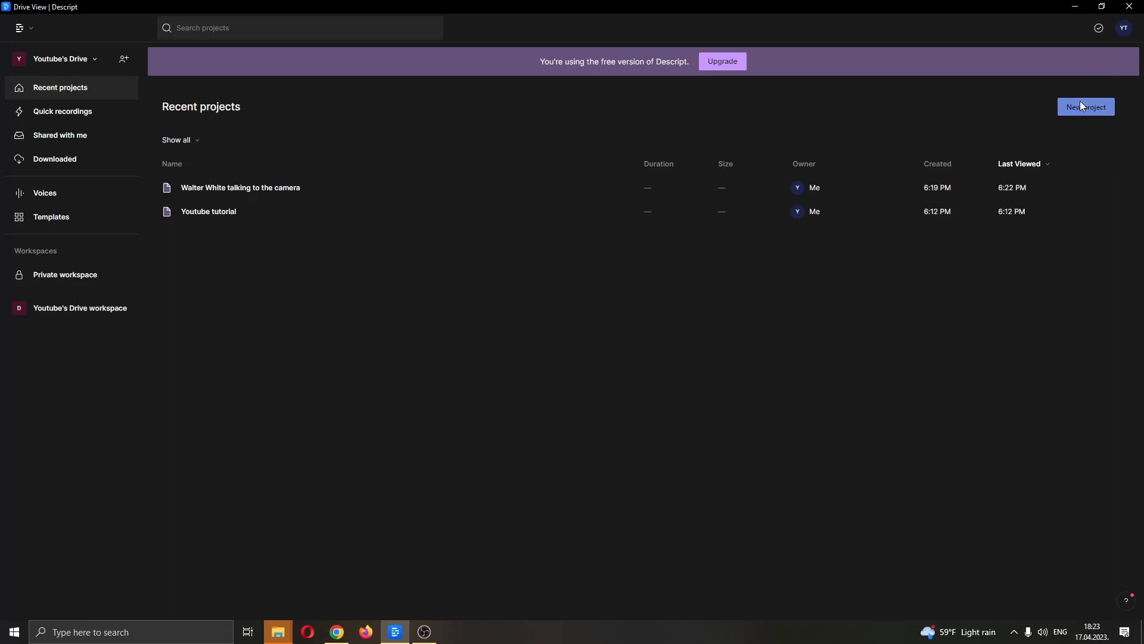
mouse_move(295, 162)
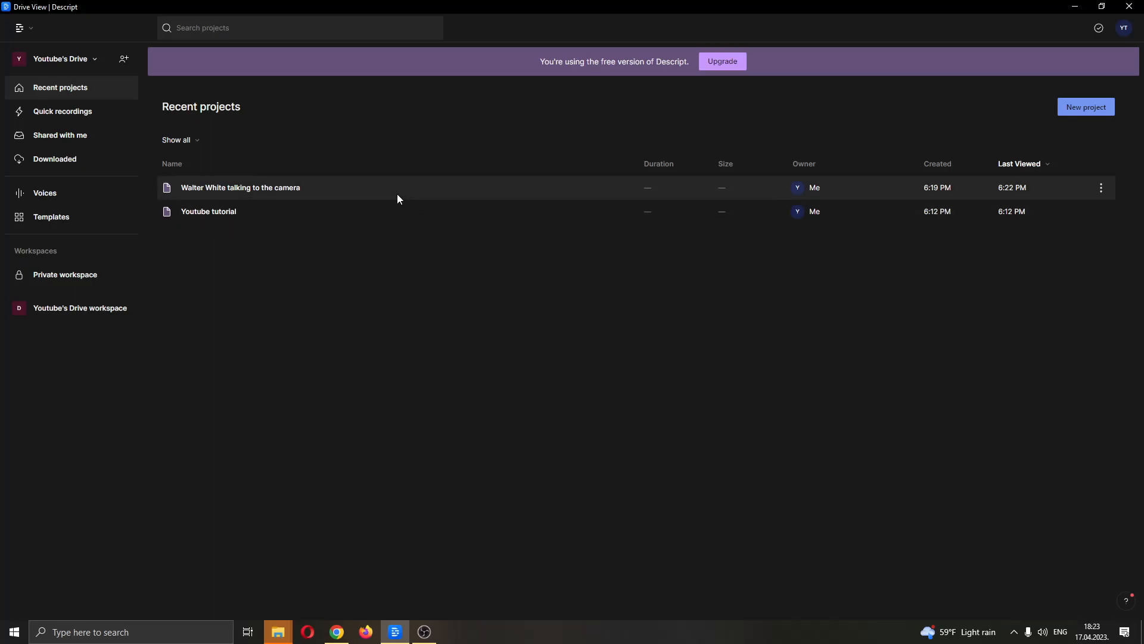
Step: Open the 'Walter White talking to the camera' project from Recent projects
double_click(240, 188)
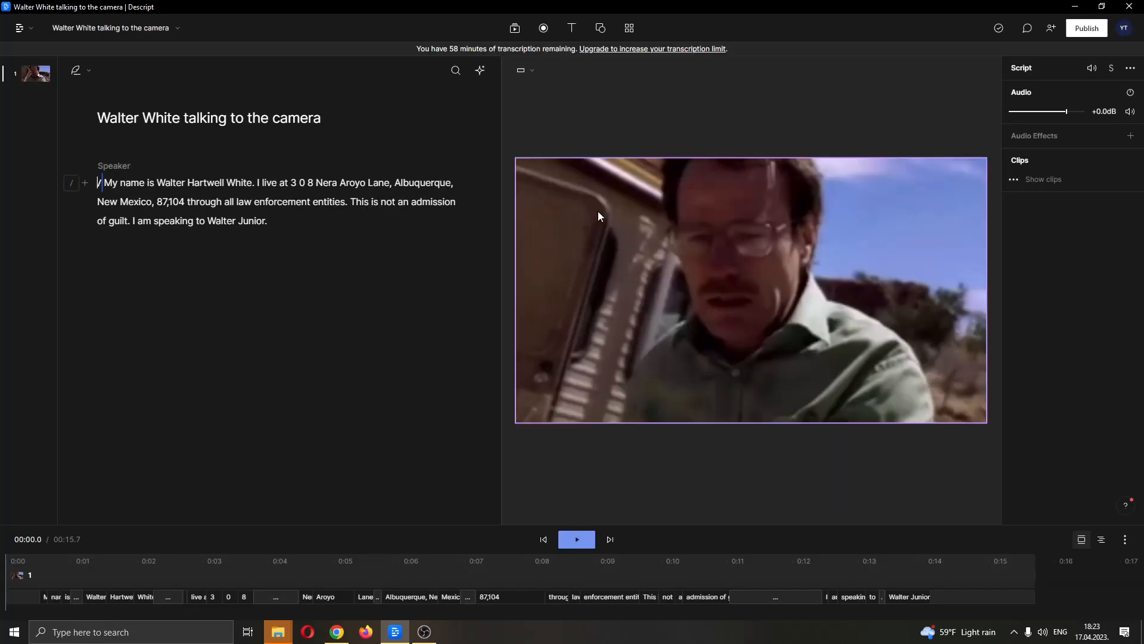
mouse_move(660, 187)
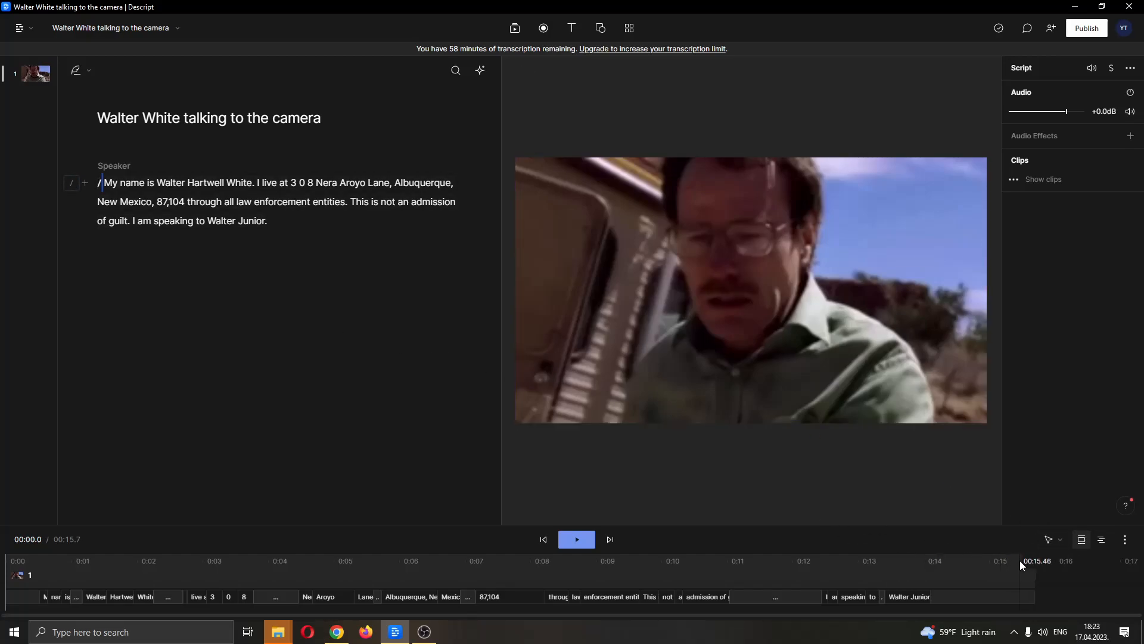
click(1056, 540)
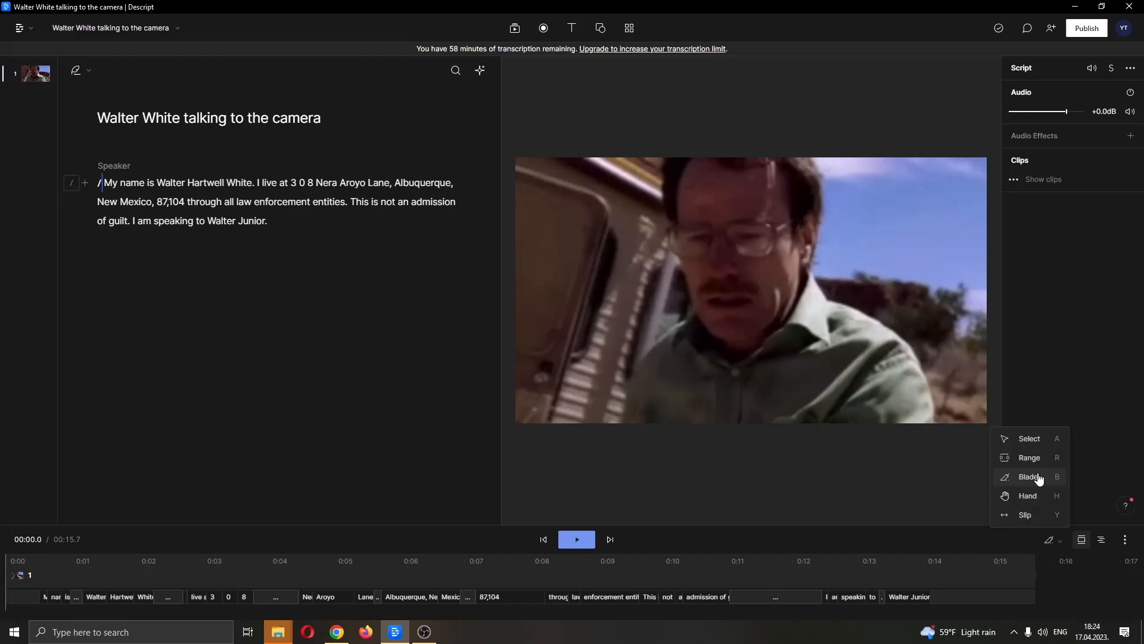
click(1013, 573)
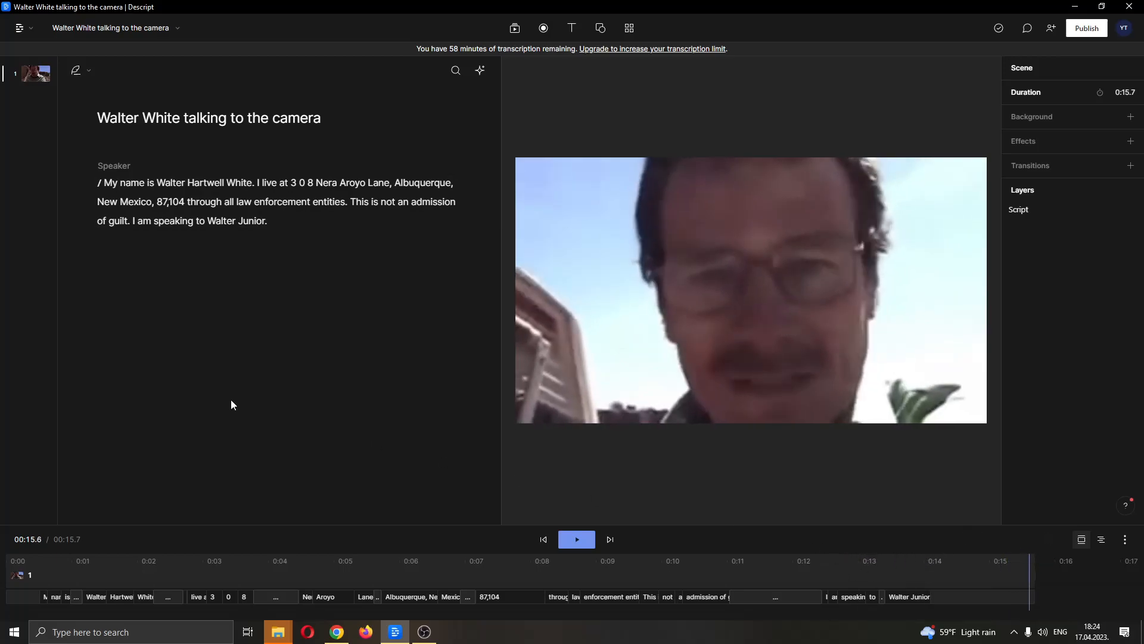
Step: Select the final sentence 'I am speaking to Walter Junior.' in the script editor
double_click(173, 220)
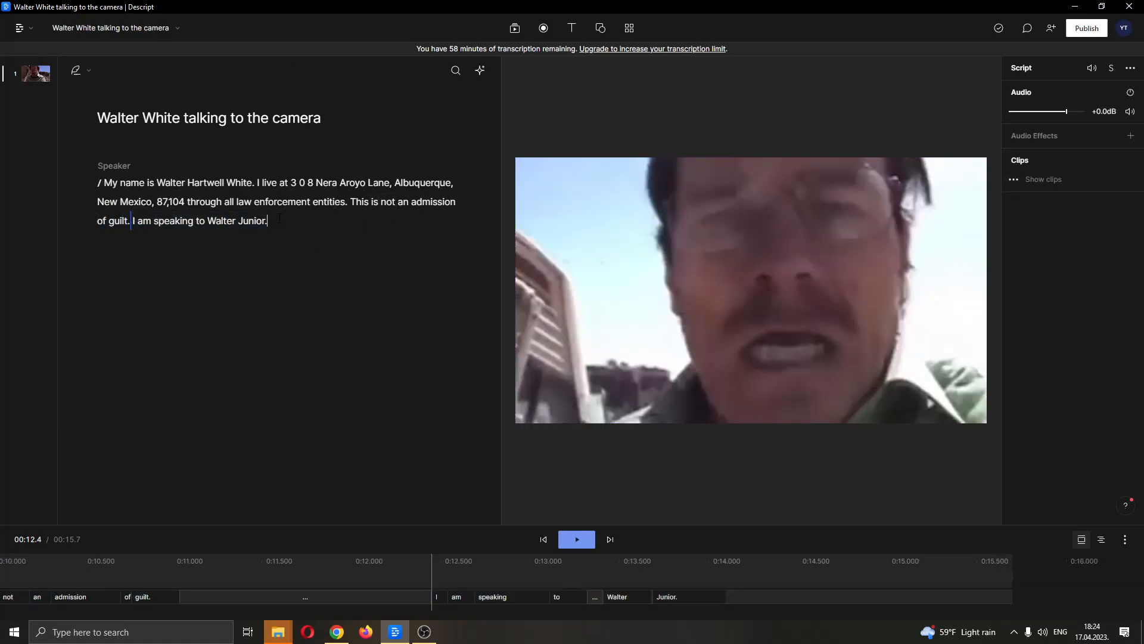
drag(132, 220, 267, 220)
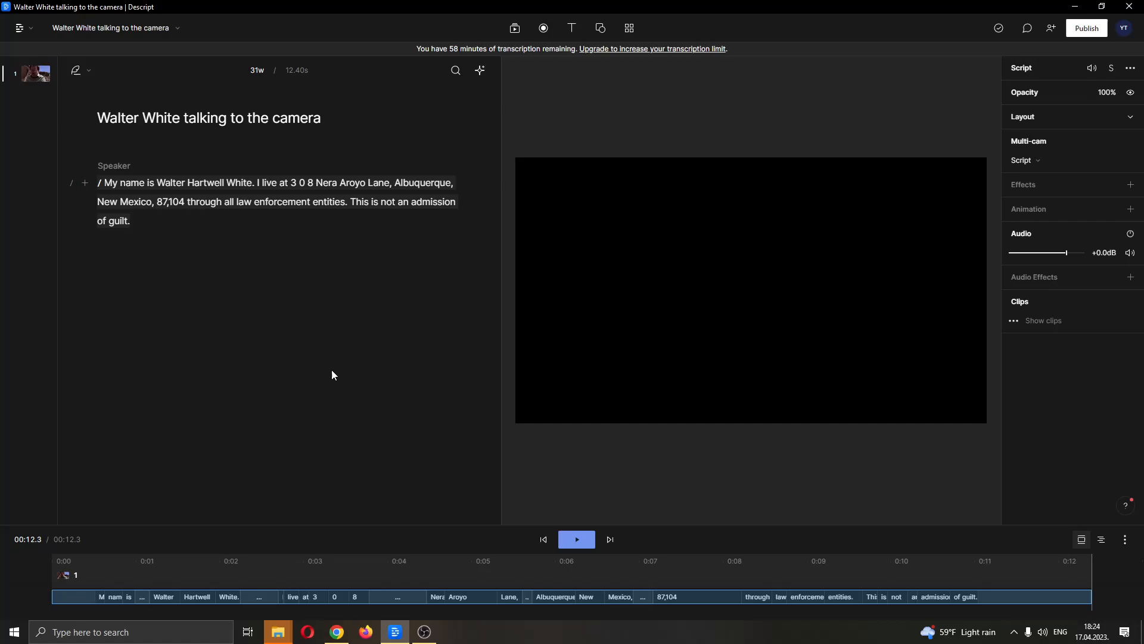
mouse_move(427, 339)
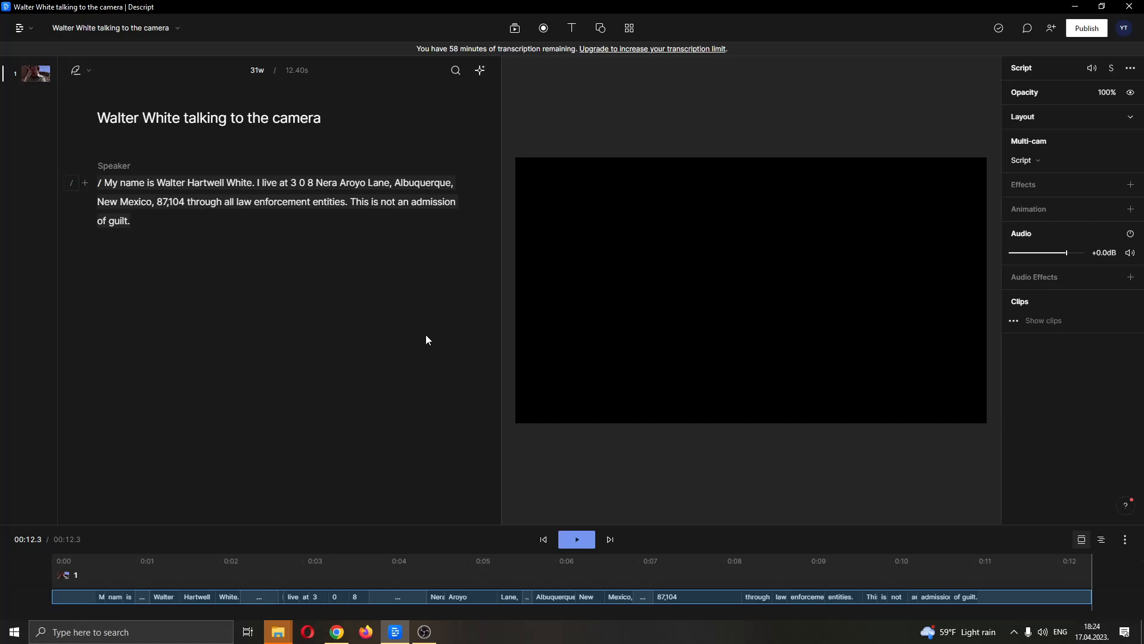